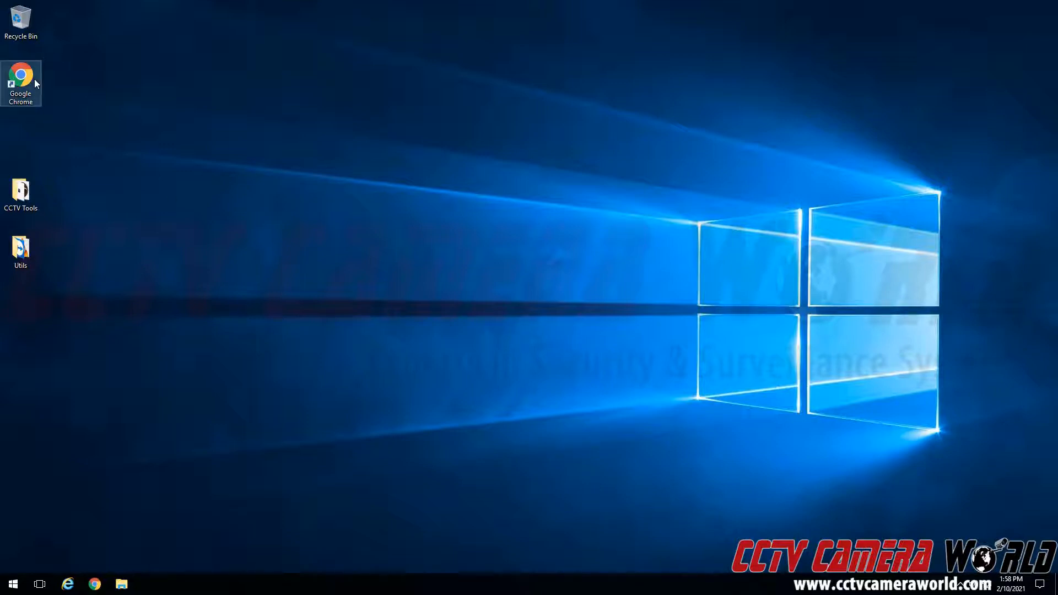
mouse_move(21, 80)
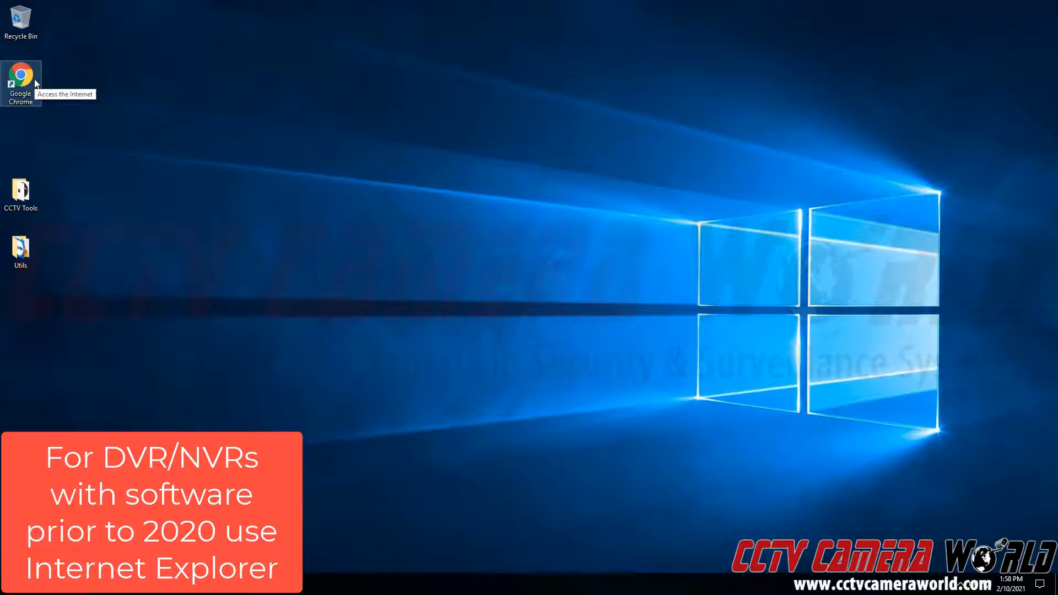
- Launch Google Chrome and go to the recorder at 192.168.1.108
double_click(20, 79)
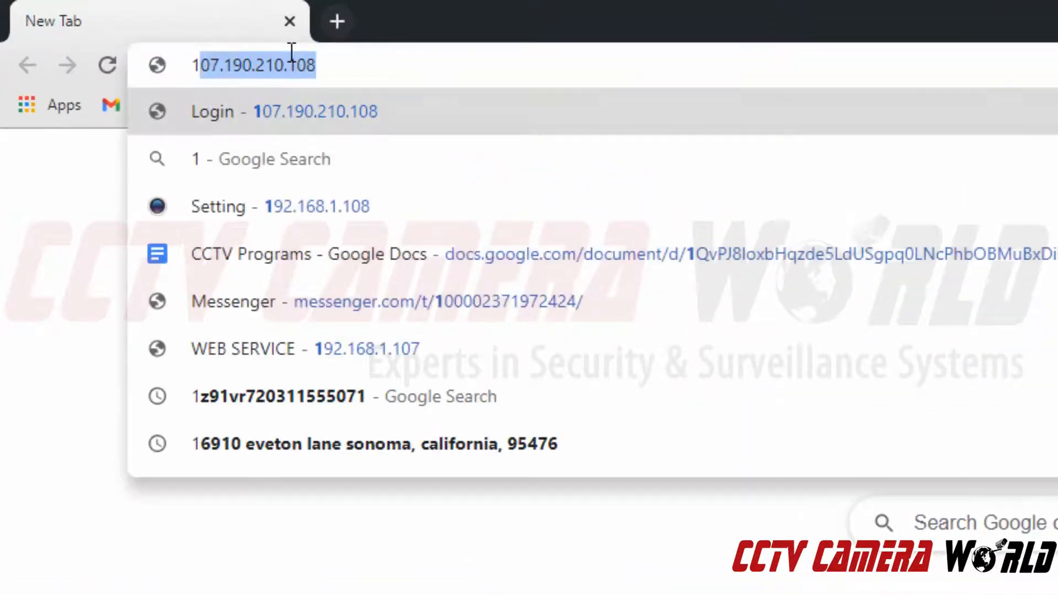
text(192.168.1.108)
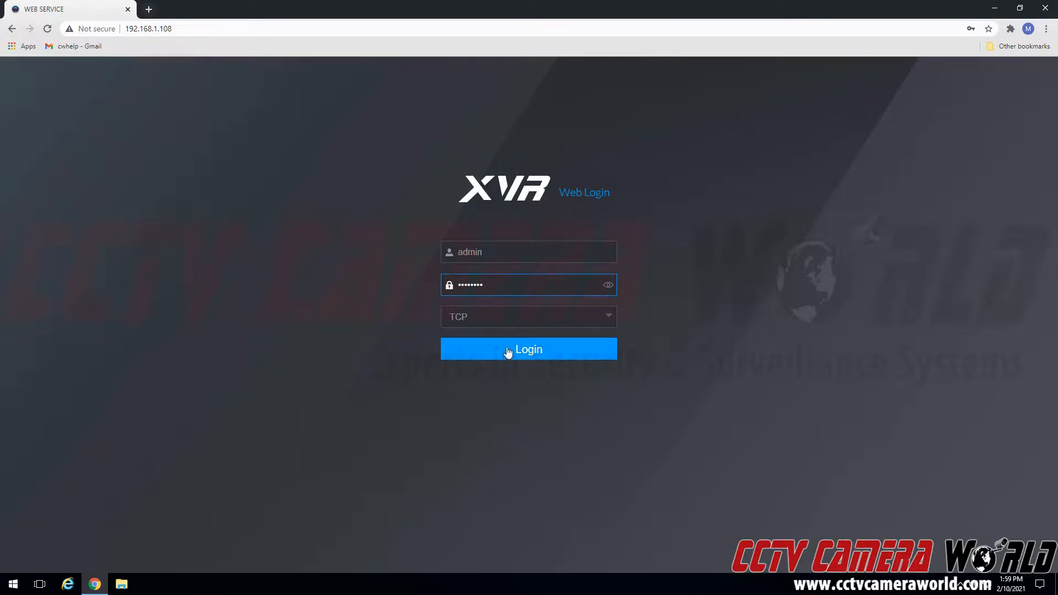
- Sign in as admin over TCP, reaching the XVR main menu
click(528, 349)
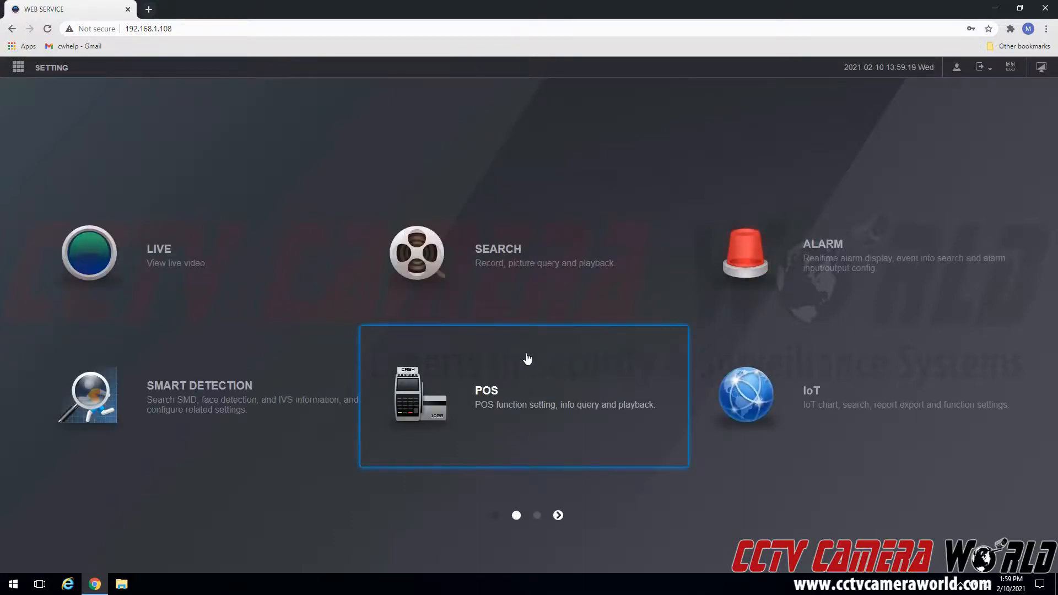
mouse_move(223, 25)
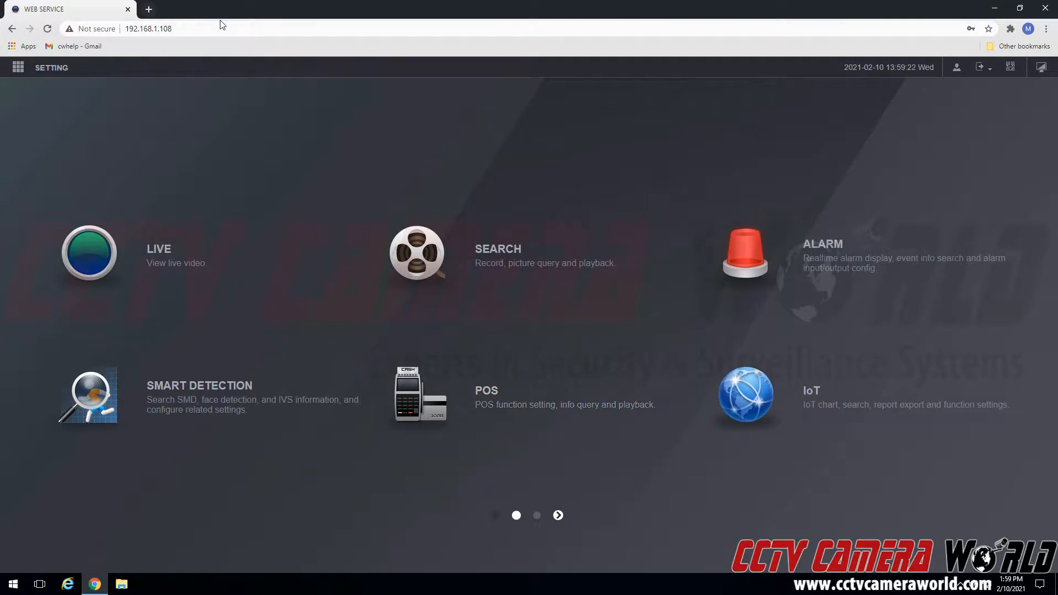
mouse_move(452, 180)
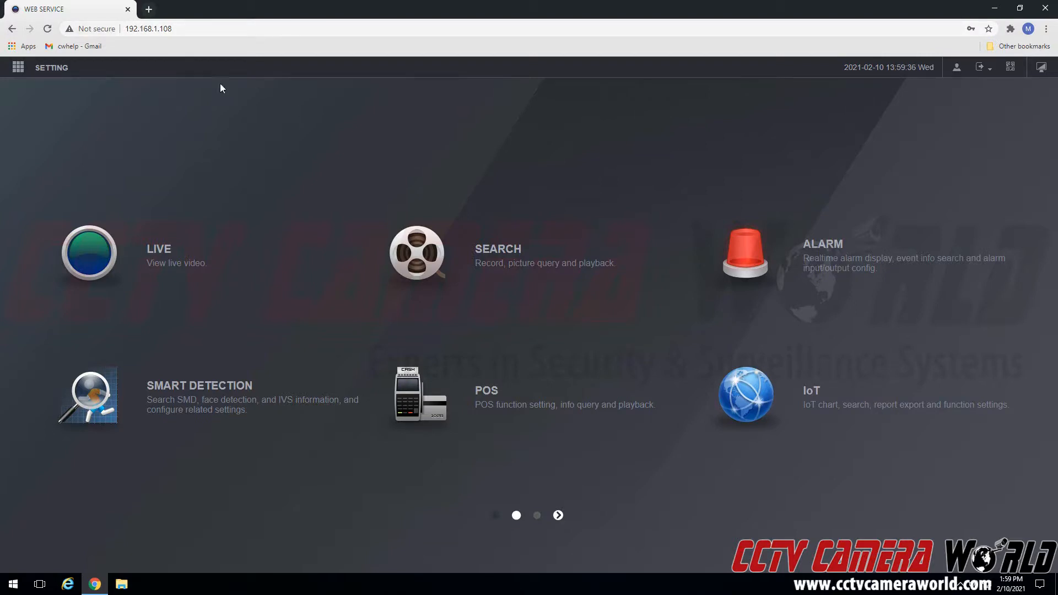
mouse_move(344, 153)
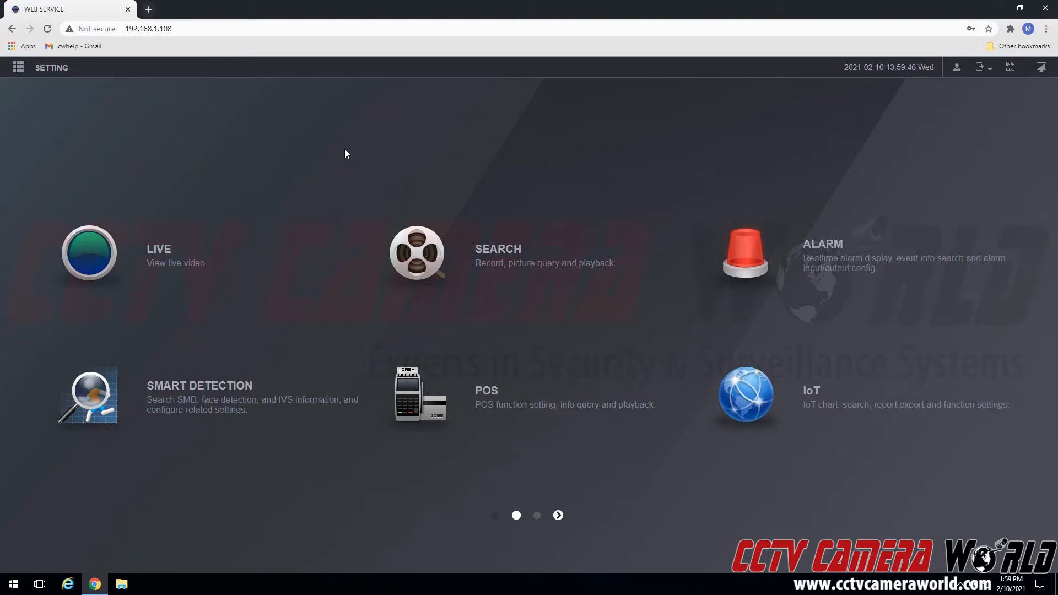
mouse_move(465, 161)
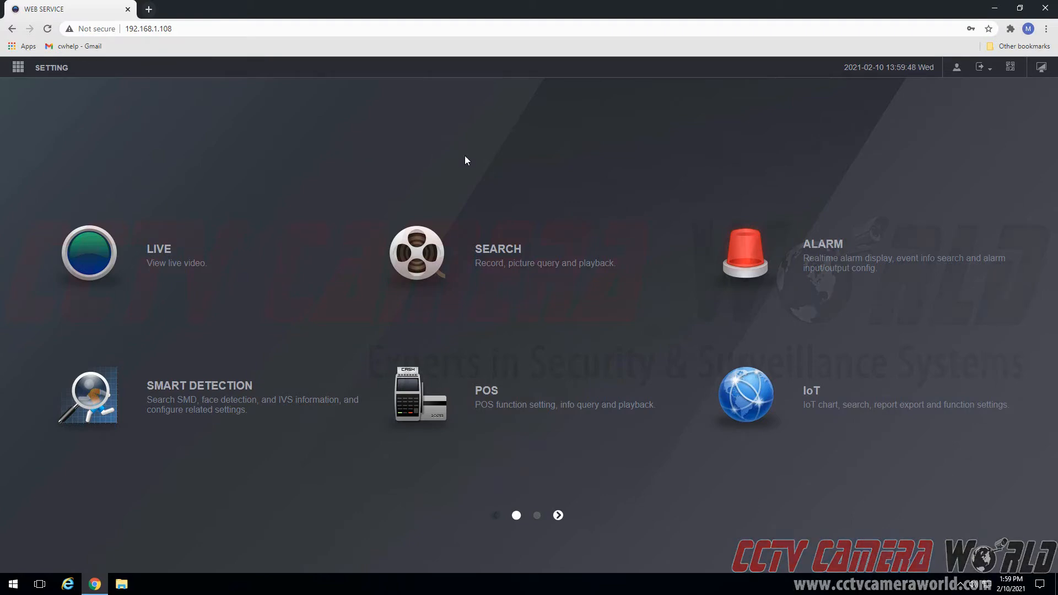